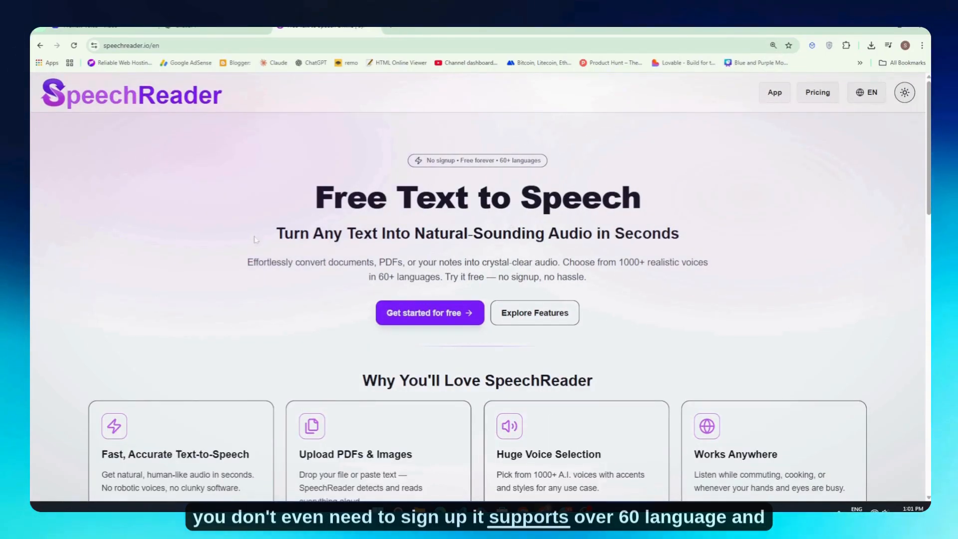
Launch the free reader workspace and select all of its default welcome text
scroll("down", 3)
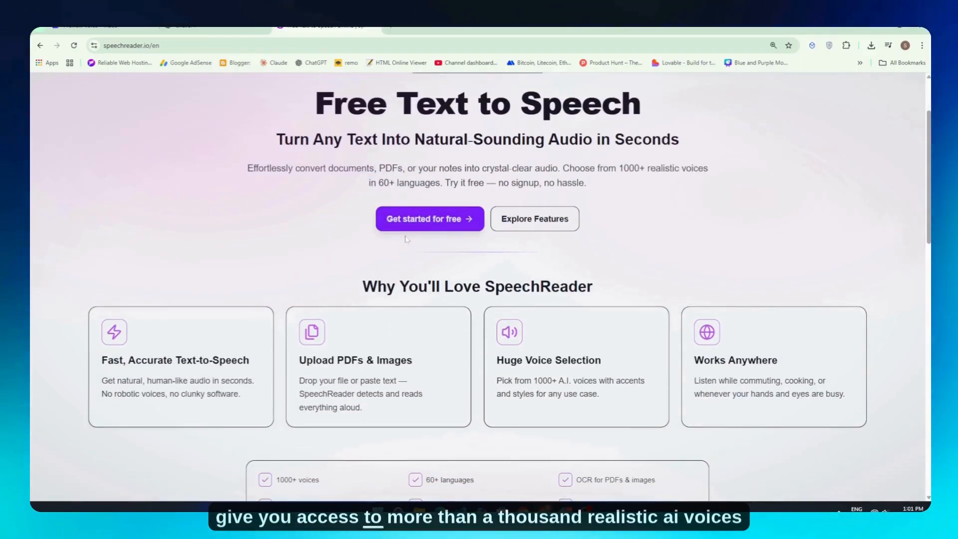
scroll("down", 3)
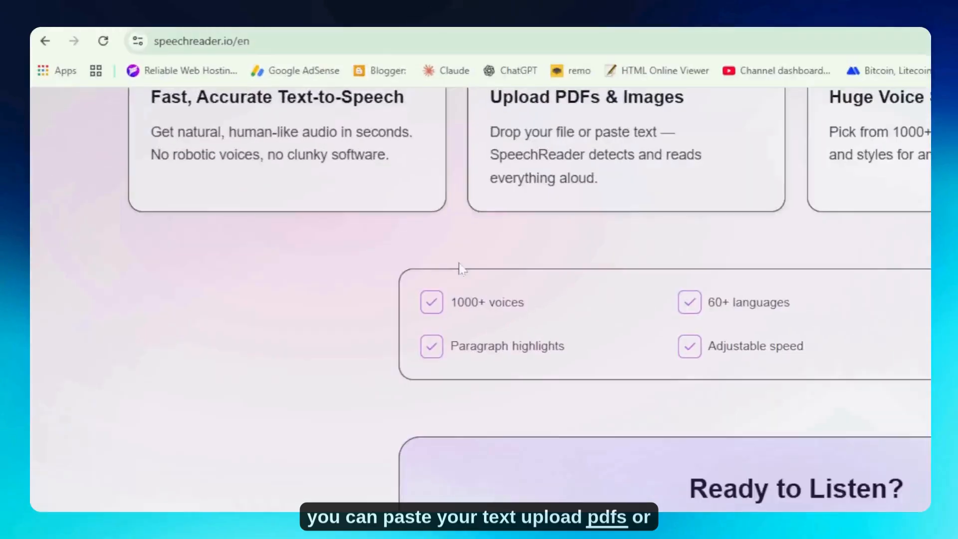
scroll("down", 3)
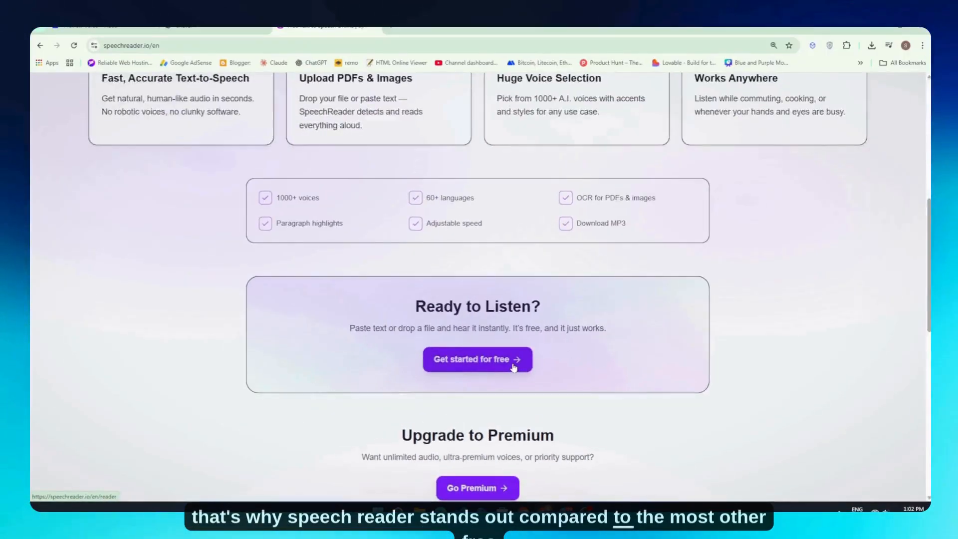
left_click(477, 359)
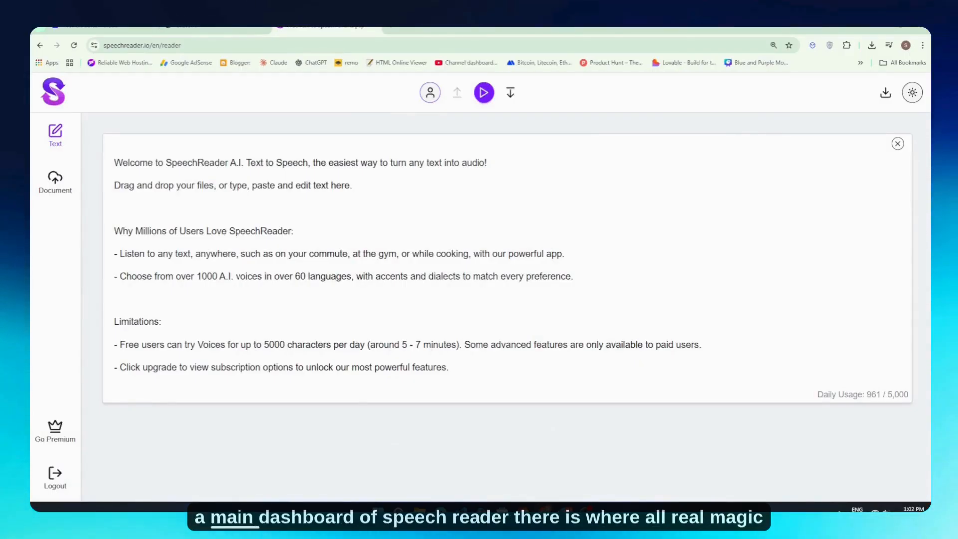
key("ctrl+a")
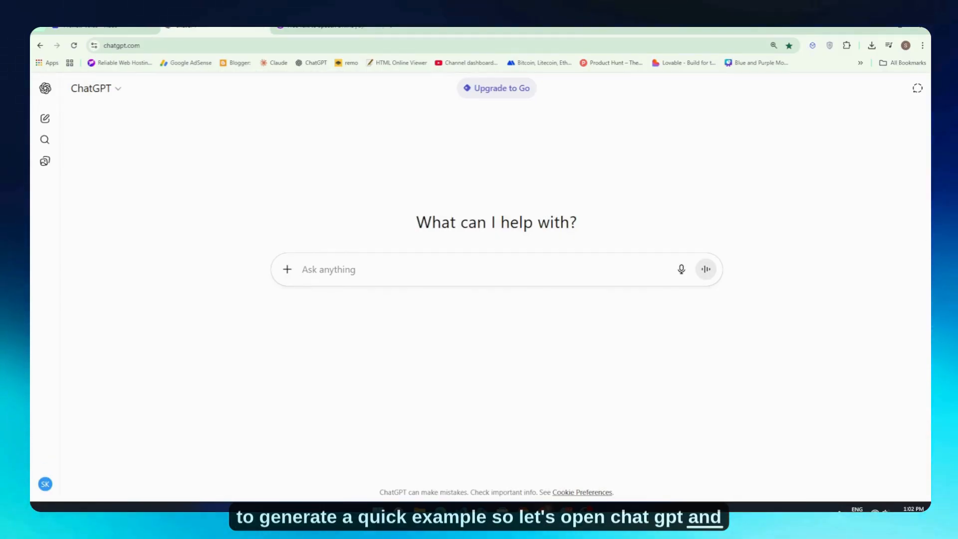
Ask ChatGPT for a short 10-second-long story and send the request
type("give me a 10 s")
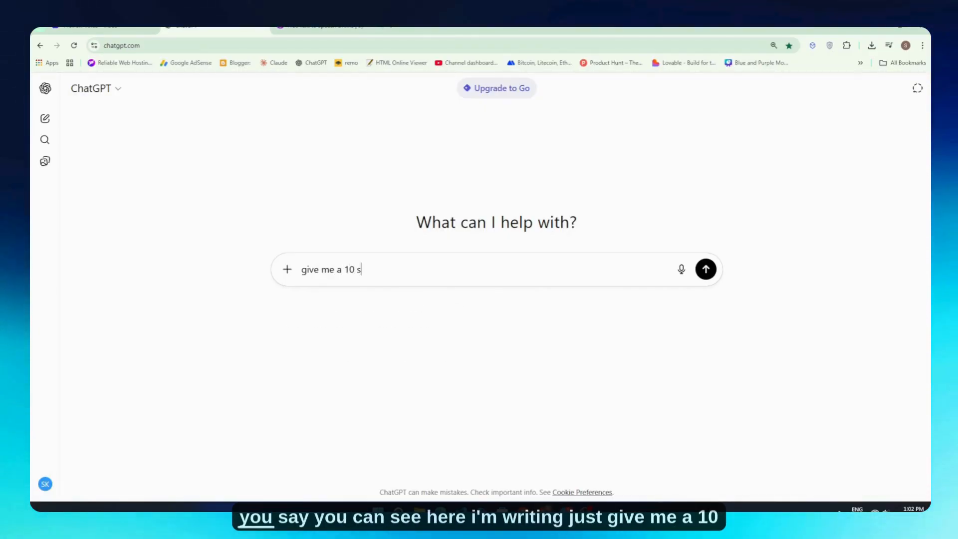
type("ec lon")
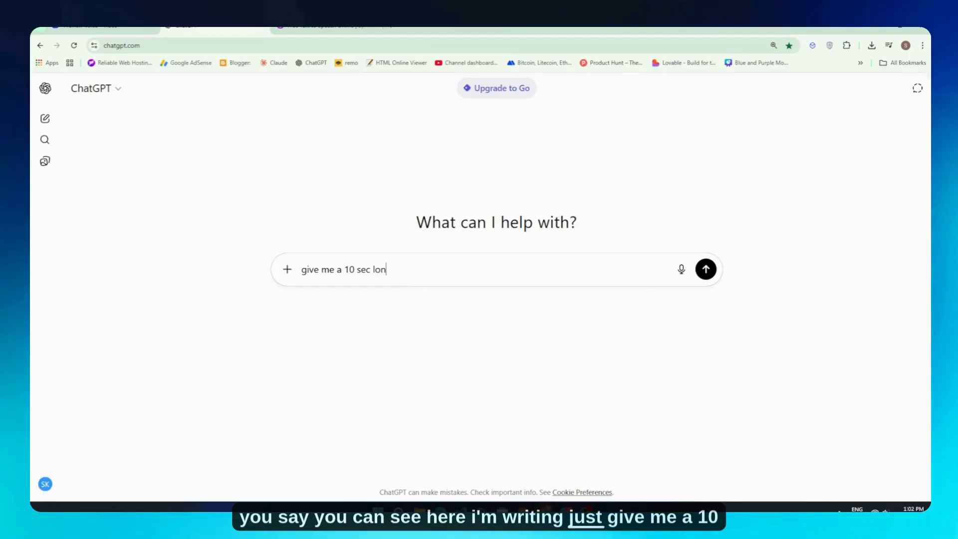
type("g")
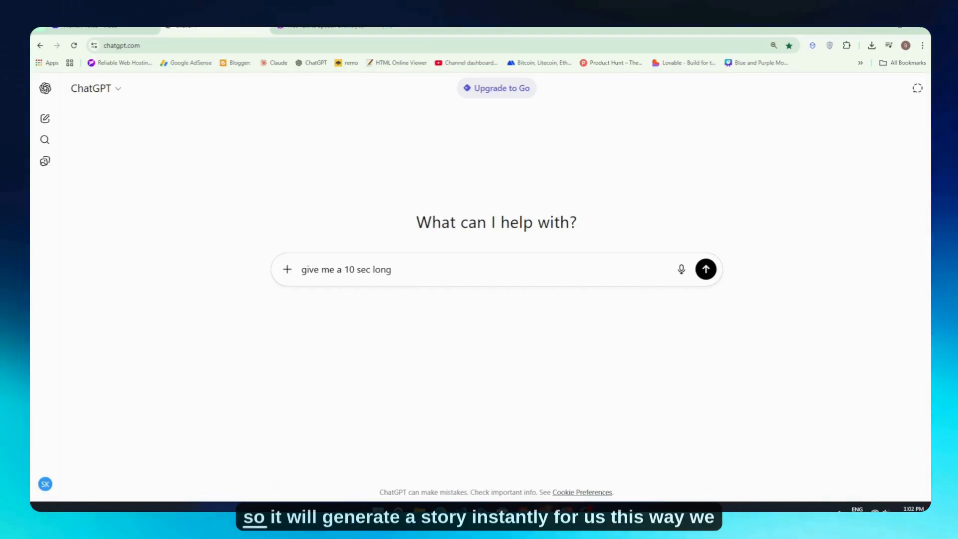
type("stor")
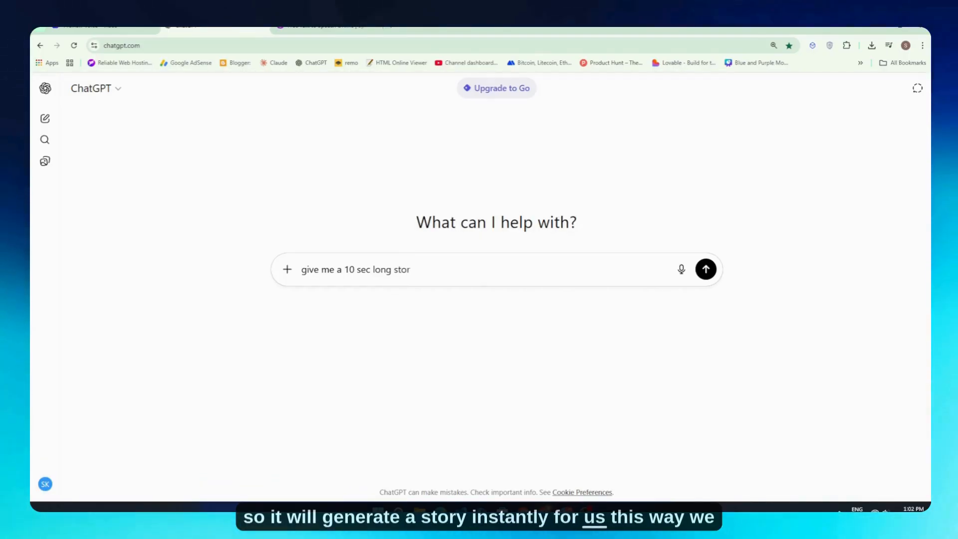
left_click(706, 270)
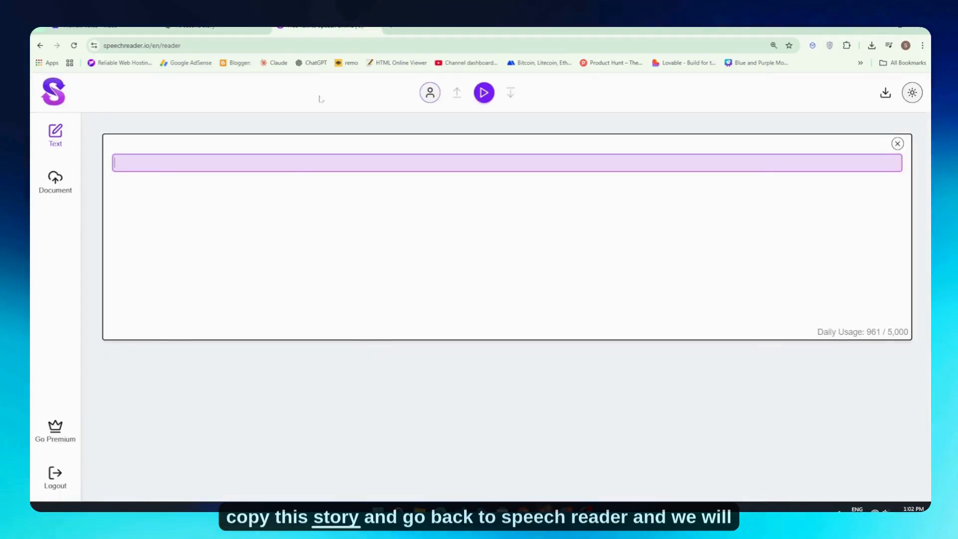
Paste the boy-and-key story into the reader and choose English (United Kingdom) voices
type("A boy found an old key buried in the sand. Curious, he tried it on a tiny wooden box nearby. The lock clicked, and instead of treasure, a glowing butterfly flew out — lighting his way home.")
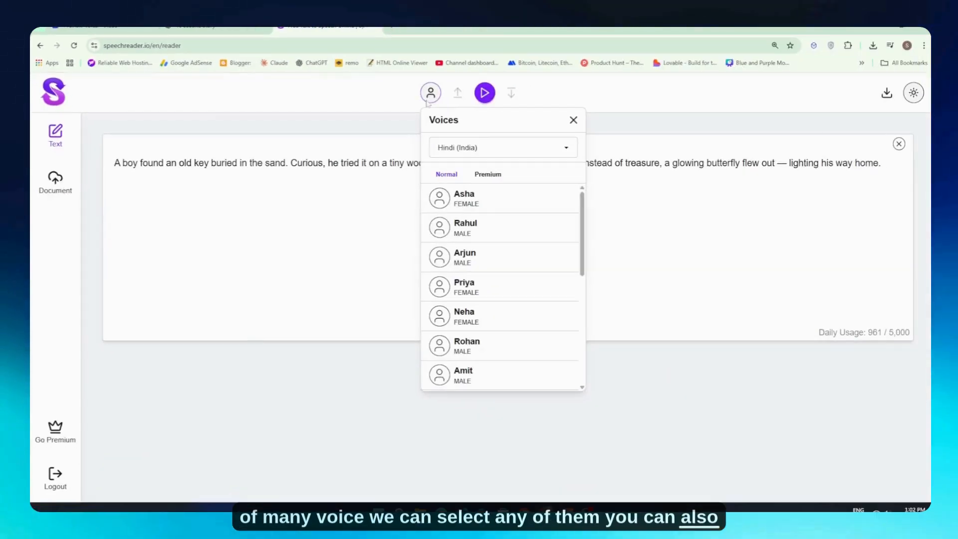
left_click(501, 148)
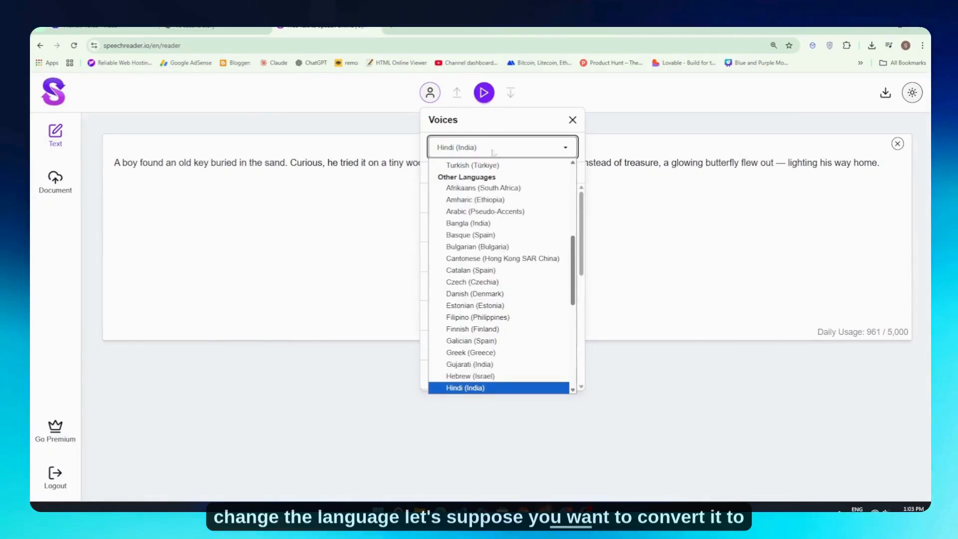
scroll("down", 3)
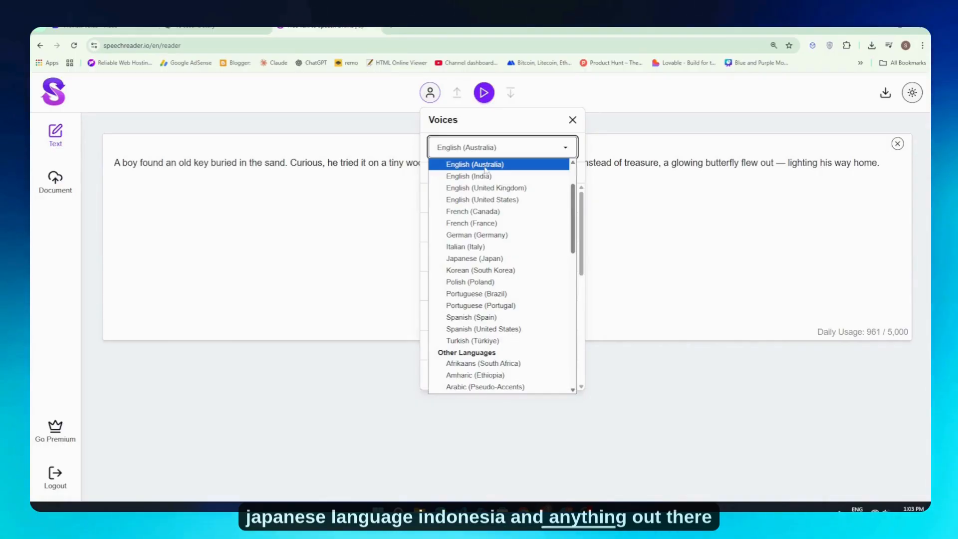
left_click(486, 188)
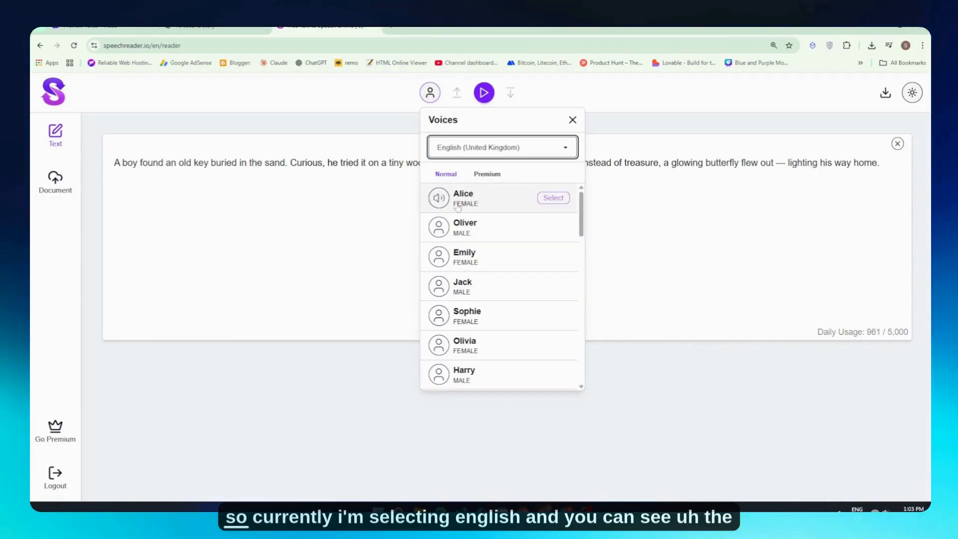
Preview Alice and Oliver samples, then make Oliver the reading voice
left_click(438, 198)
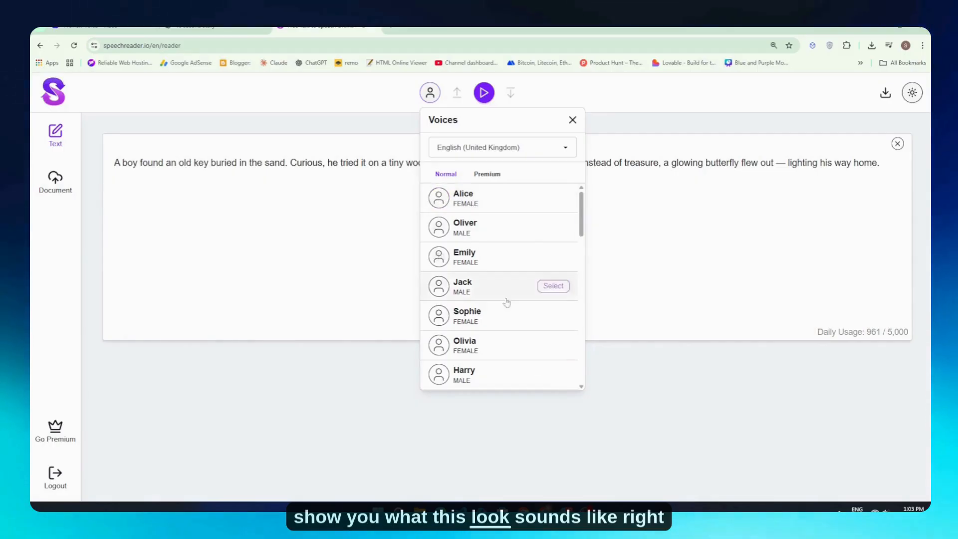
left_click(438, 226)
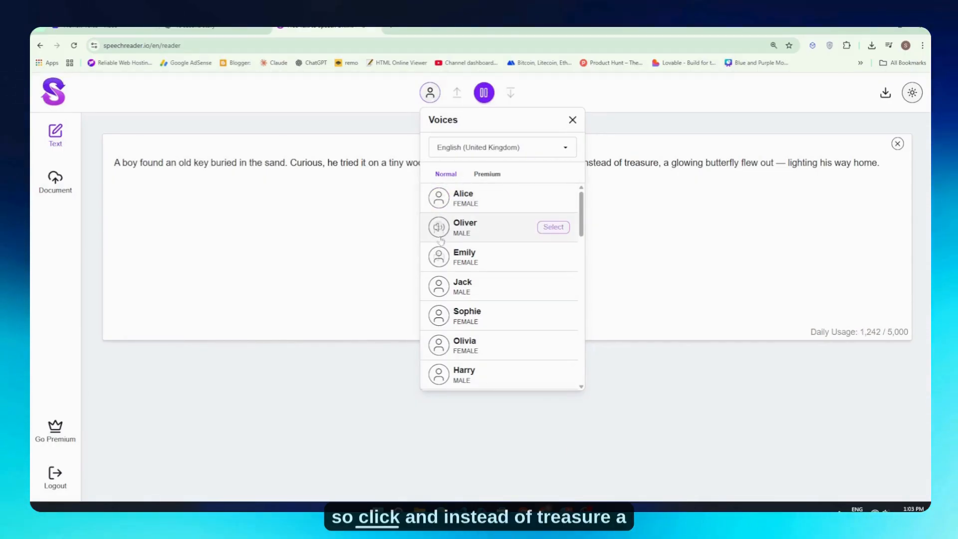
left_click(438, 226)
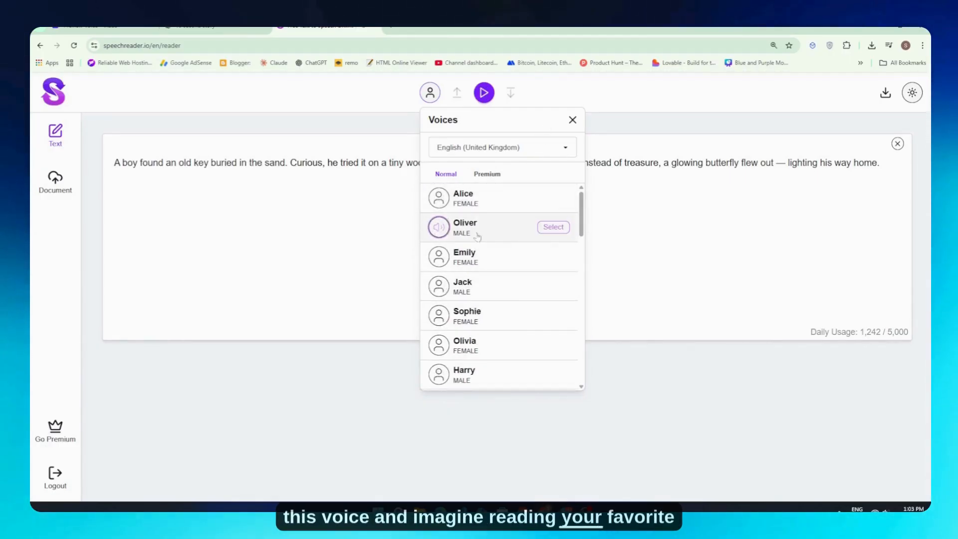
left_click(552, 227)
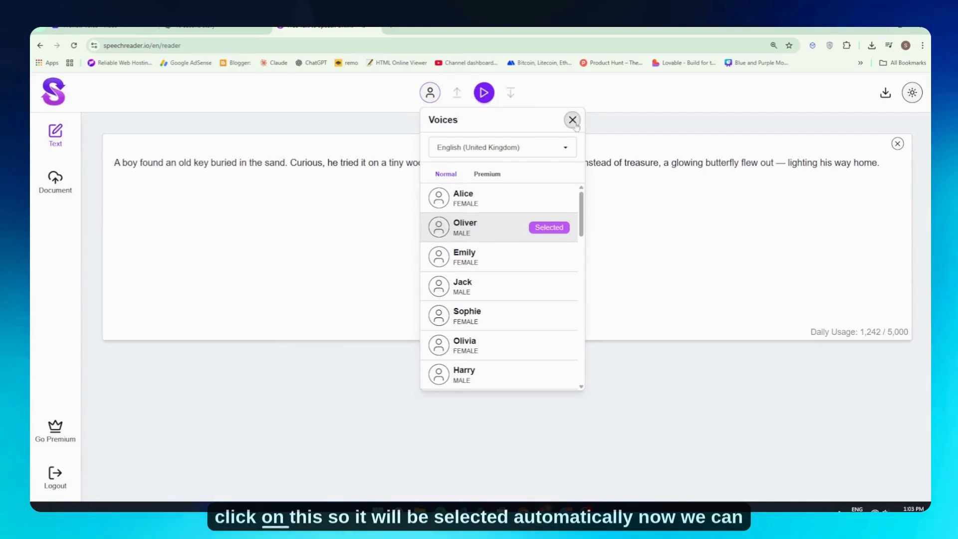
Close the Voices panel and play the story aloud in Oliver's voice
left_click(572, 118)
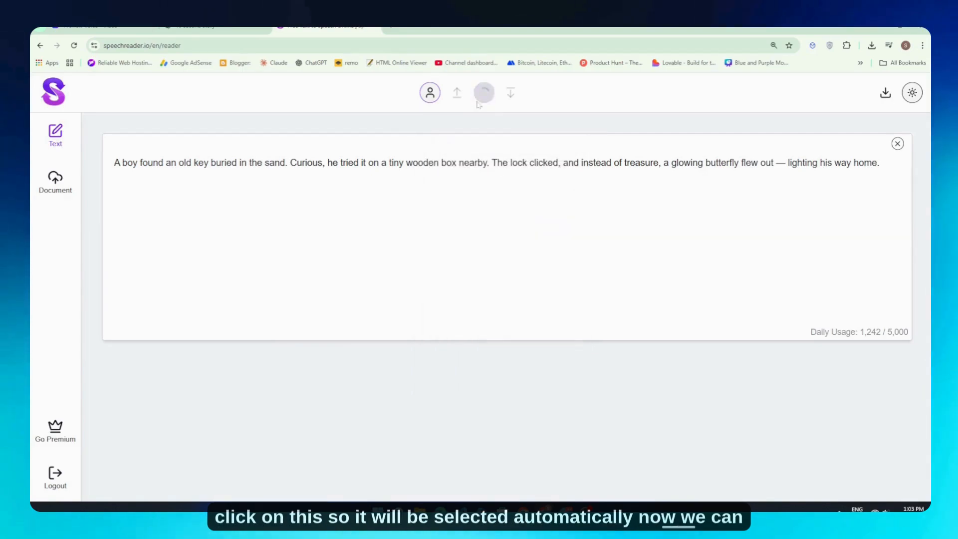
left_click(484, 91)
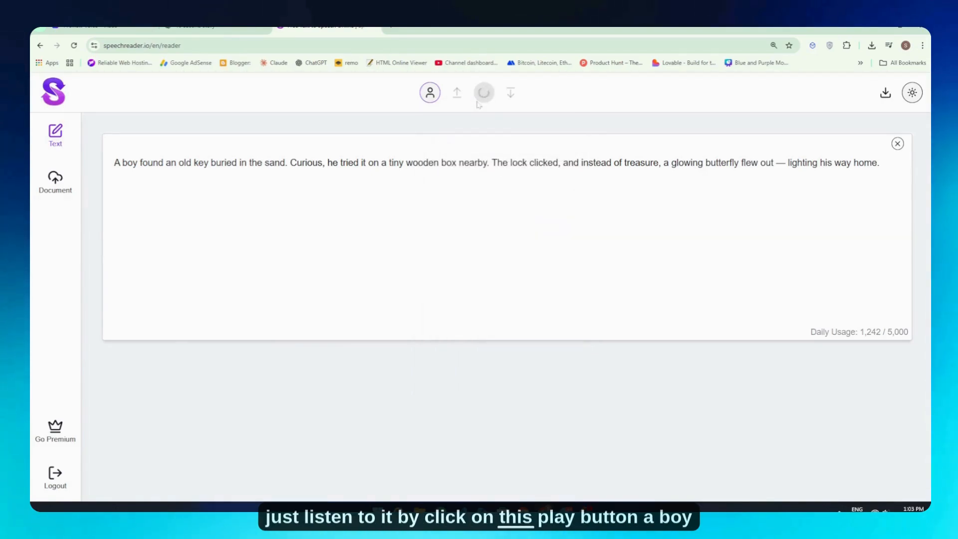
left_click(483, 92)
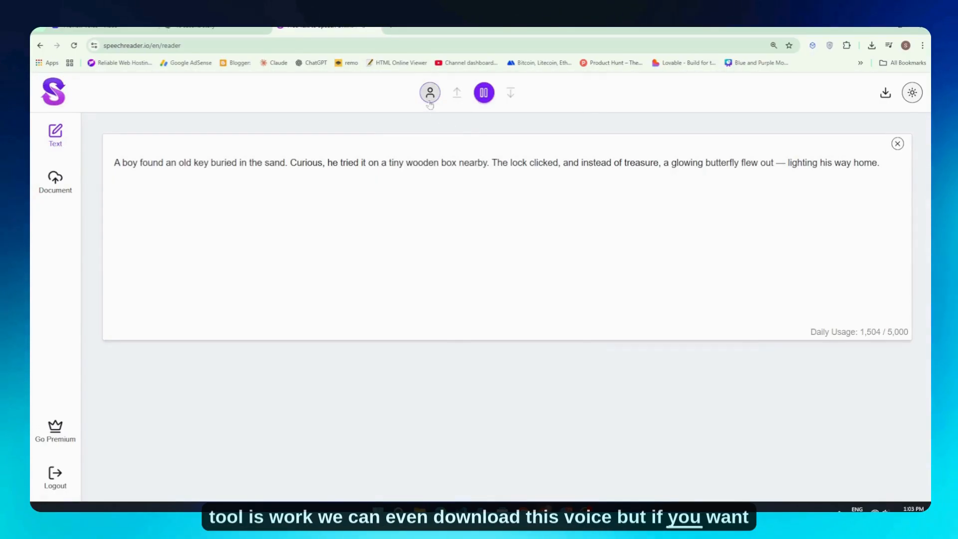
Reopen the Voices panel, sample a premium voice and head to the pricing plans
left_click(429, 93)
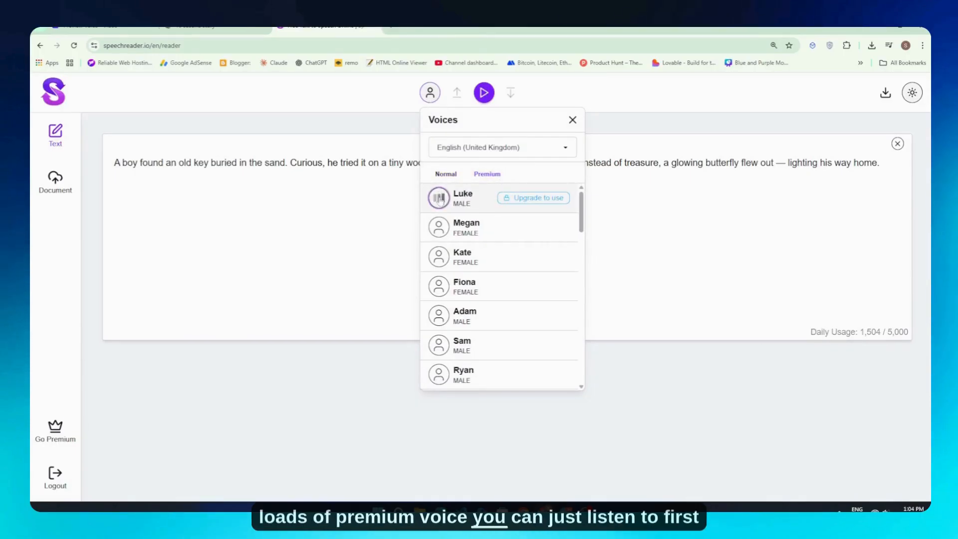
left_click(438, 198)
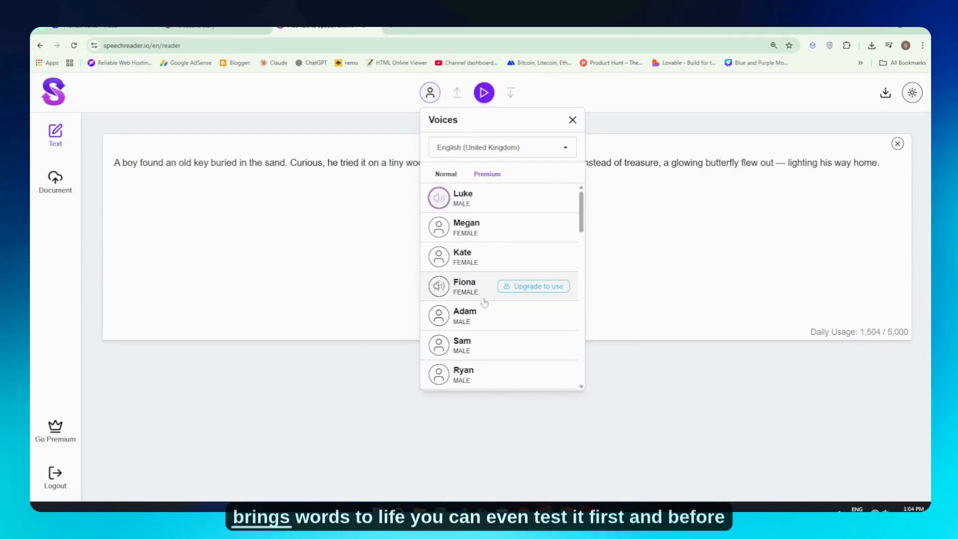
scroll("down", 3)
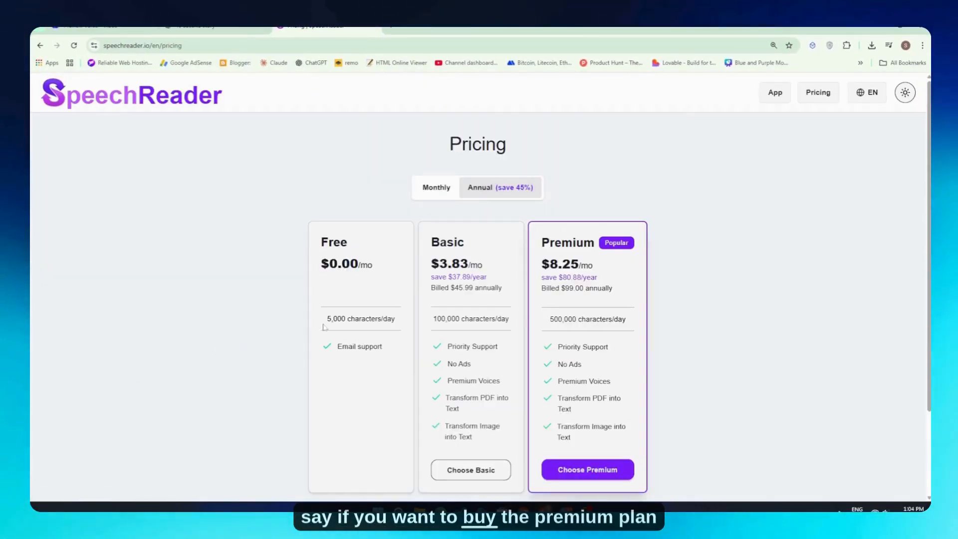
Browse the Free, Basic and Premium plans and switch to monthly prices
scroll("down", 3)
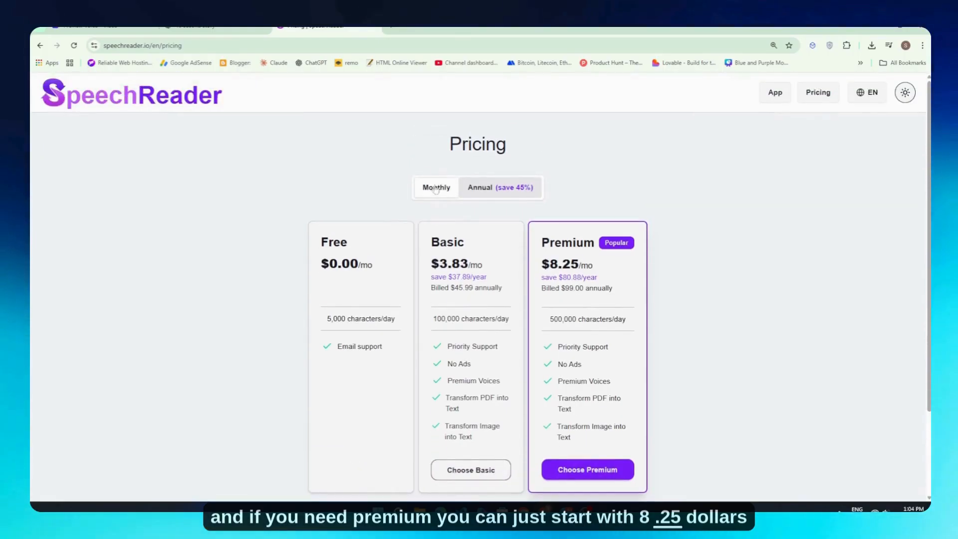
left_click(436, 187)
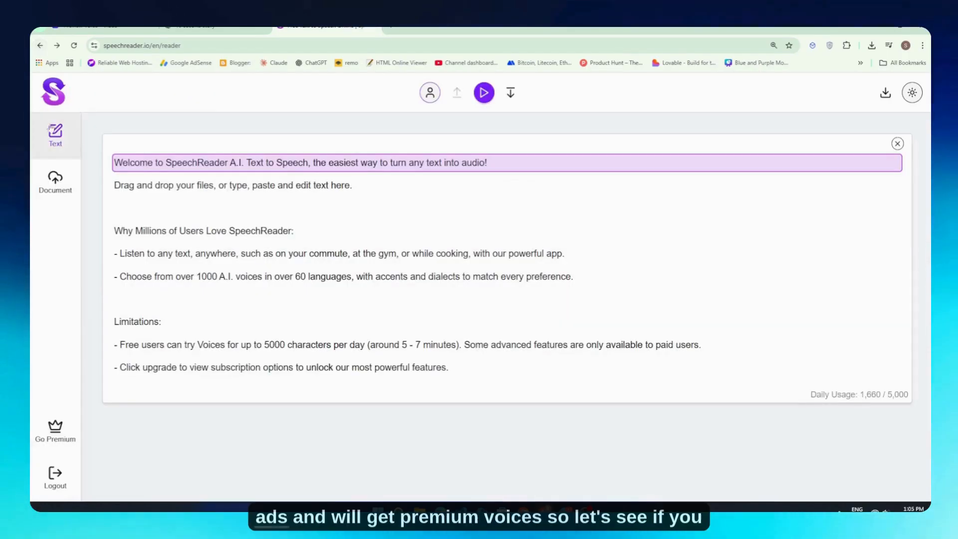
Bring the story back into the reader and download it as spoken audio
key("ctrl+a")
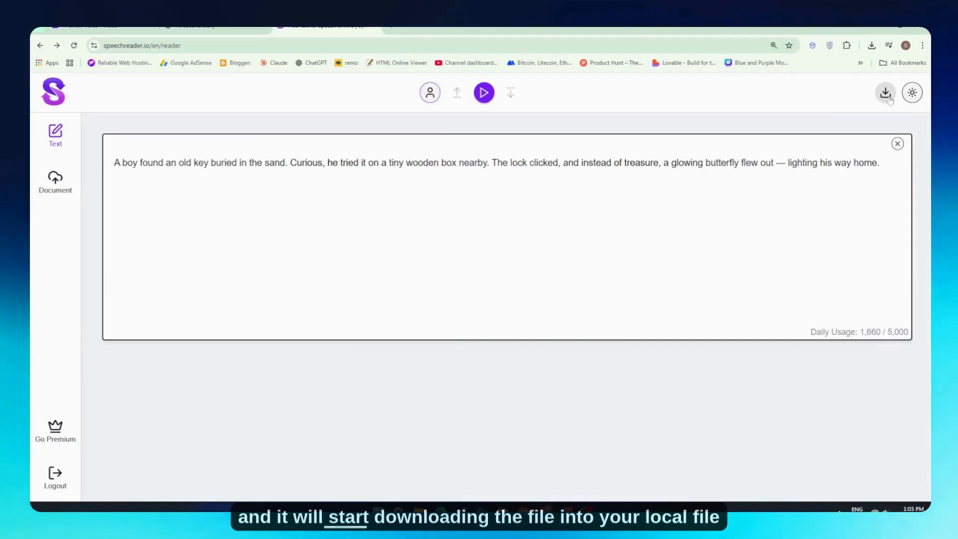
left_click(885, 93)
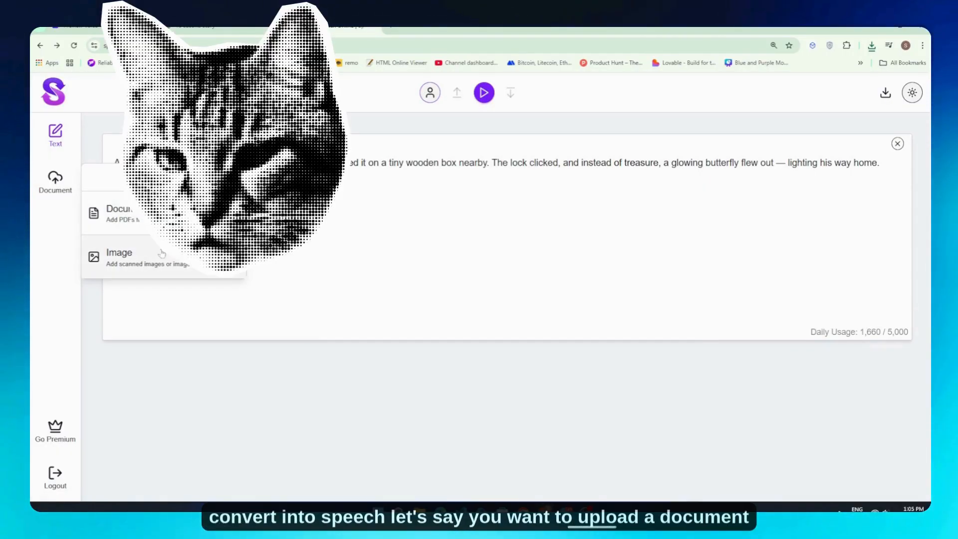
Upload an image from Downloads so its text is extracted into the reader
left_click(119, 213)
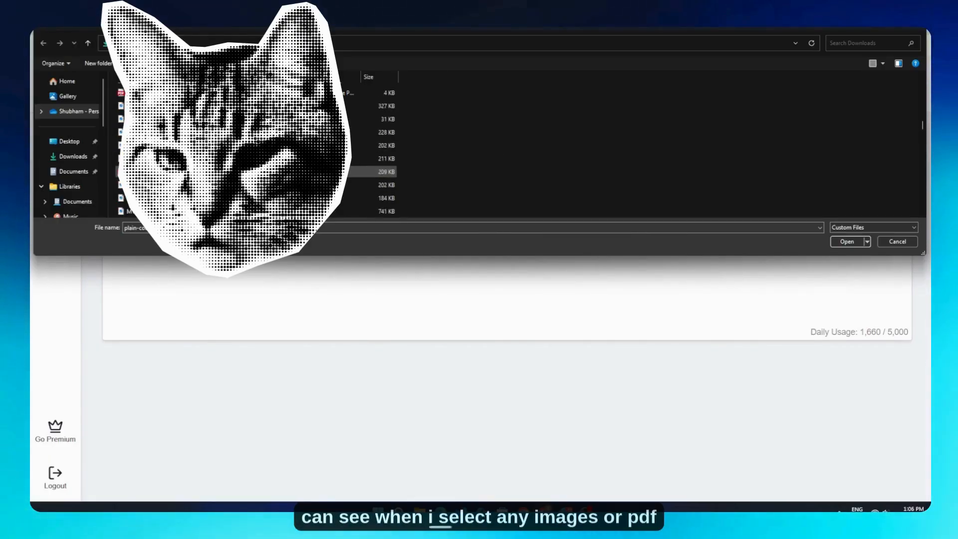
left_click(846, 241)
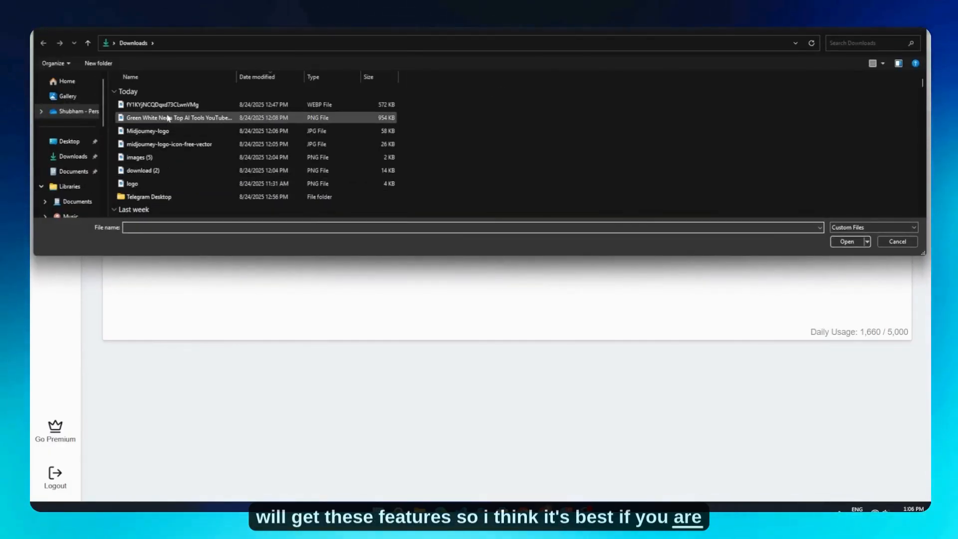
left_click(846, 241)
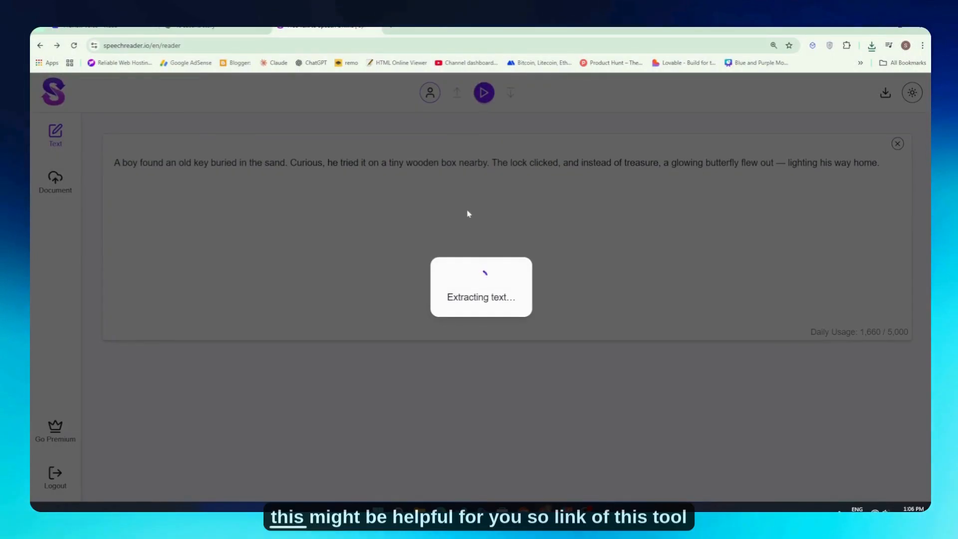